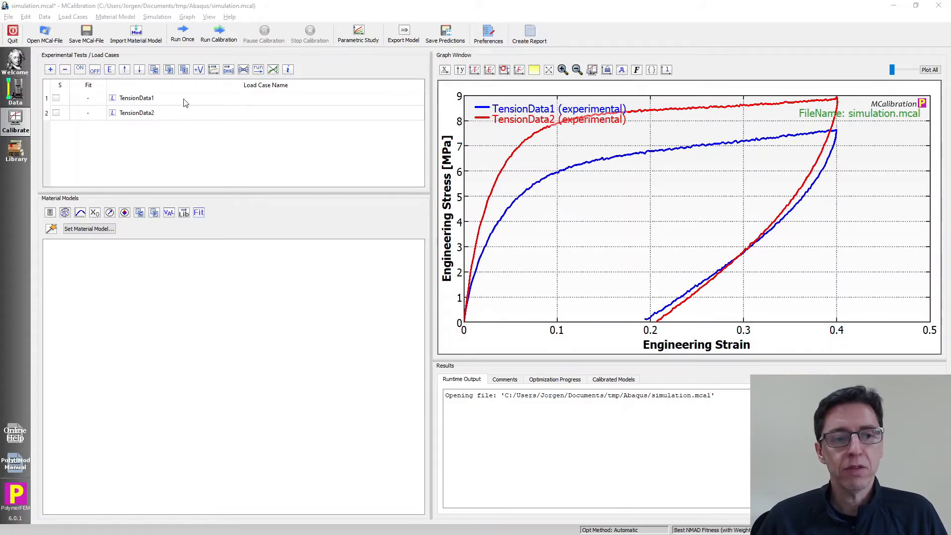
Step: Select TensionData1 and choose POLYUMOD-TNV as the material model
{"action": "left_click", "coordinate": [137, 112]}
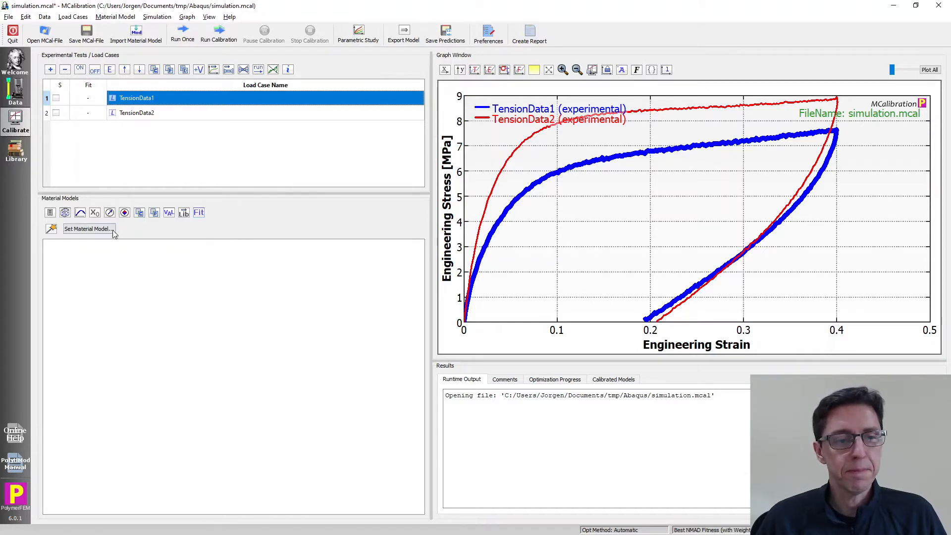
{"action": "left_click", "coordinate": [88, 229]}
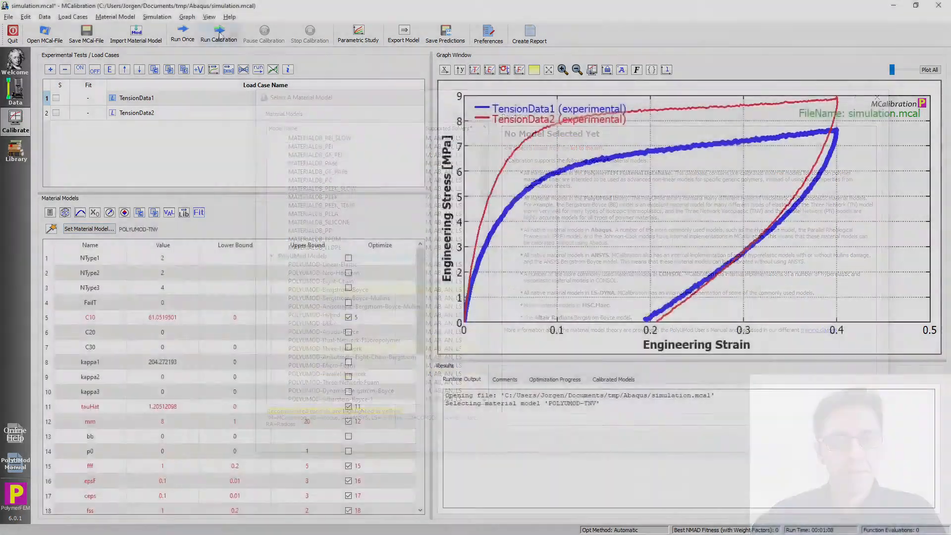
Step: Run the calibration until the NMAD fitness reaches 2.92
{"action": "left_click", "coordinate": [219, 30]}
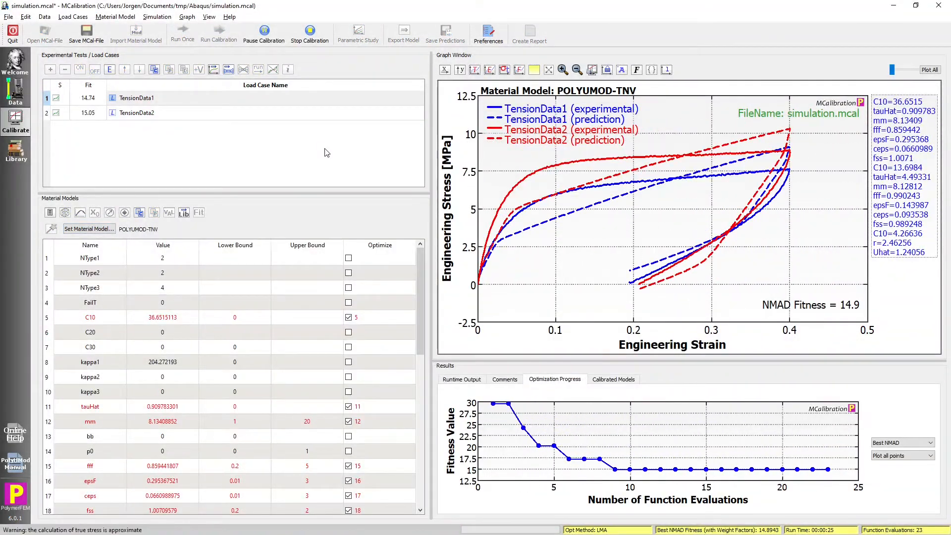
{"action": "left_click", "coordinate": [219, 32]}
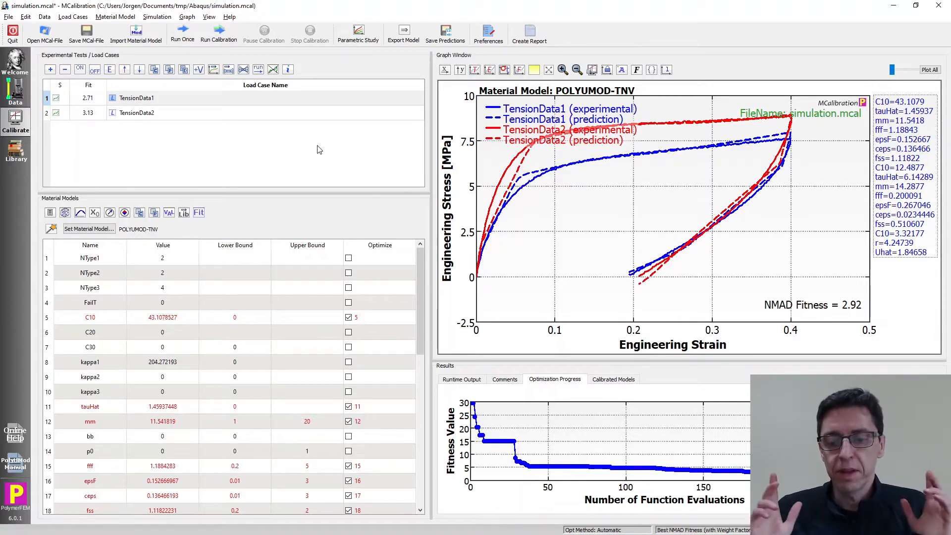
{"action": "mouse_move", "coordinate": [862, 332]}
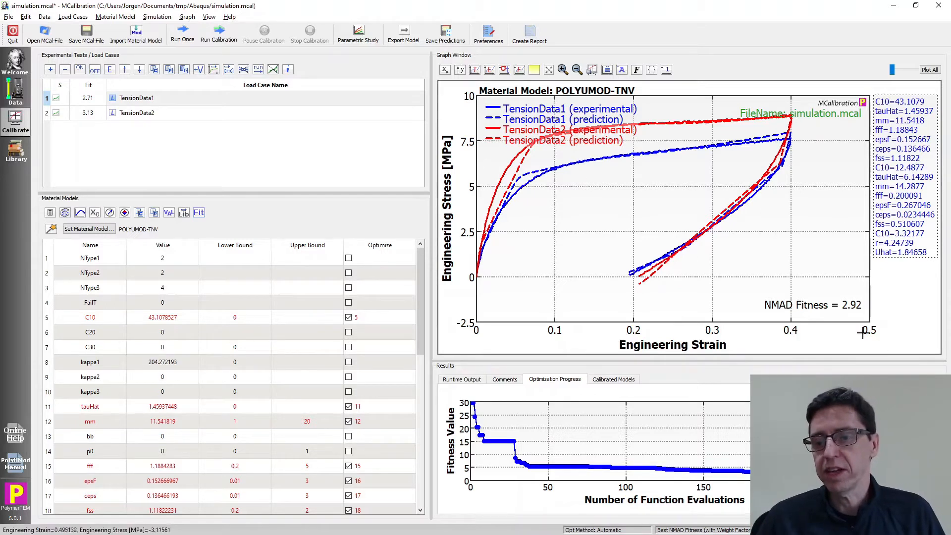
{"action": "mouse_move", "coordinate": [878, 319]}
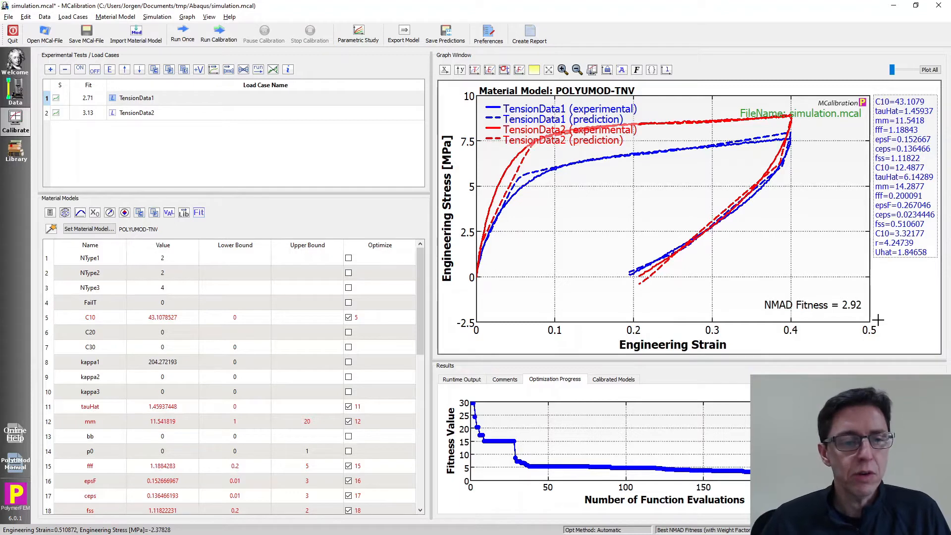
{"action": "mouse_move", "coordinate": [158, 237]}
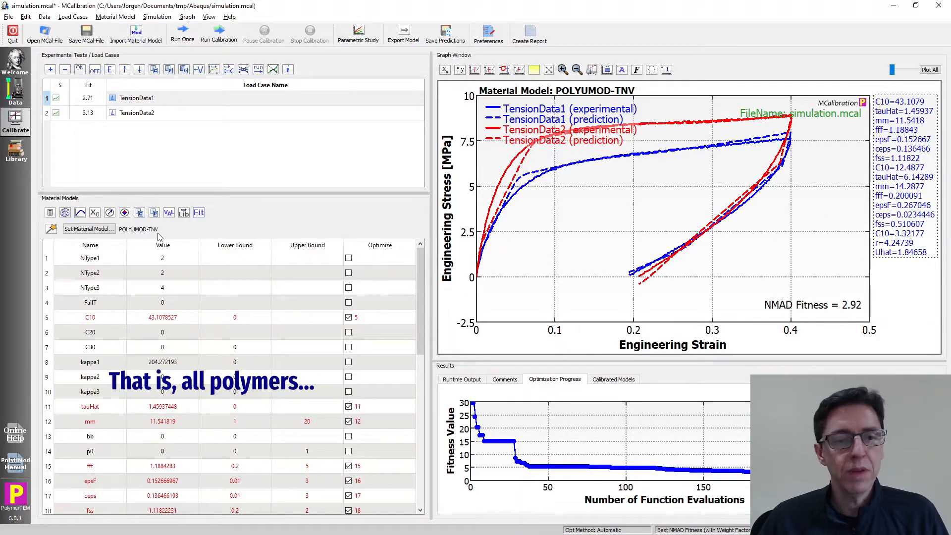
{"action": "mouse_move", "coordinate": [210, 143]}
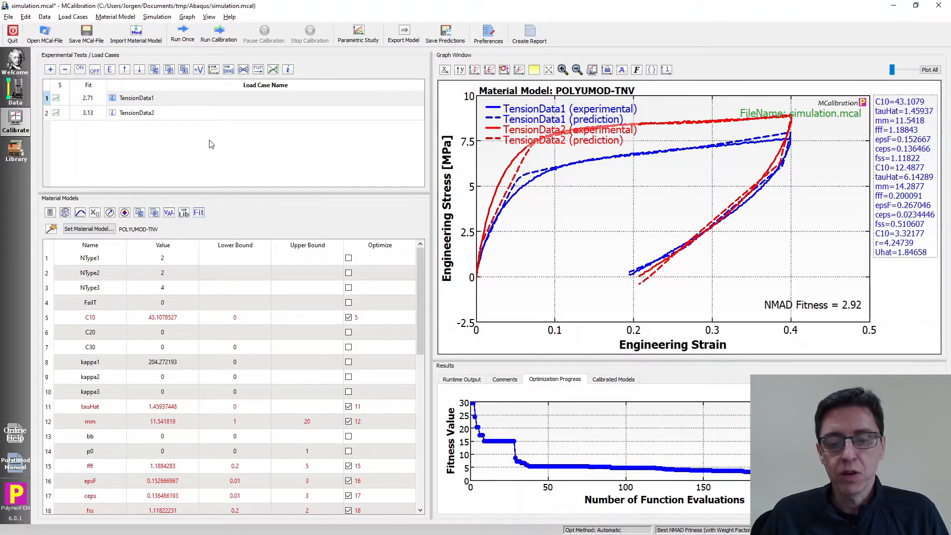
{"action": "mouse_move", "coordinate": [346, 116]}
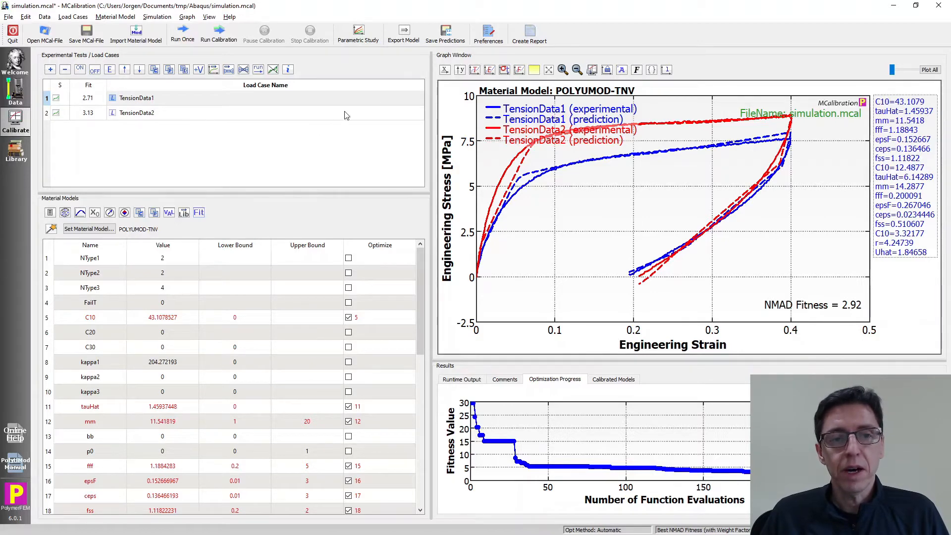
Step: Export the parameters in Abaqus inp format as simulation.inp
{"action": "left_click", "coordinate": [403, 34]}
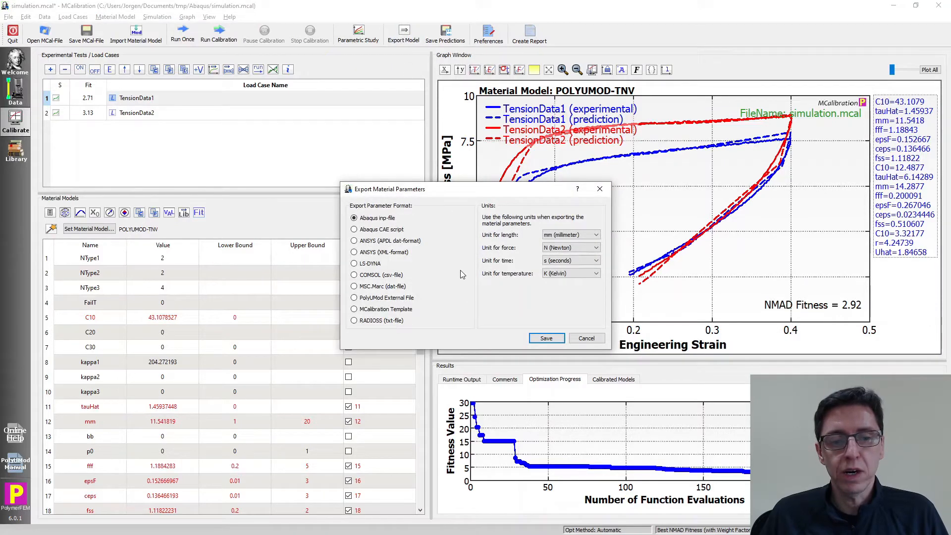
{"action": "mouse_move", "coordinate": [456, 254]}
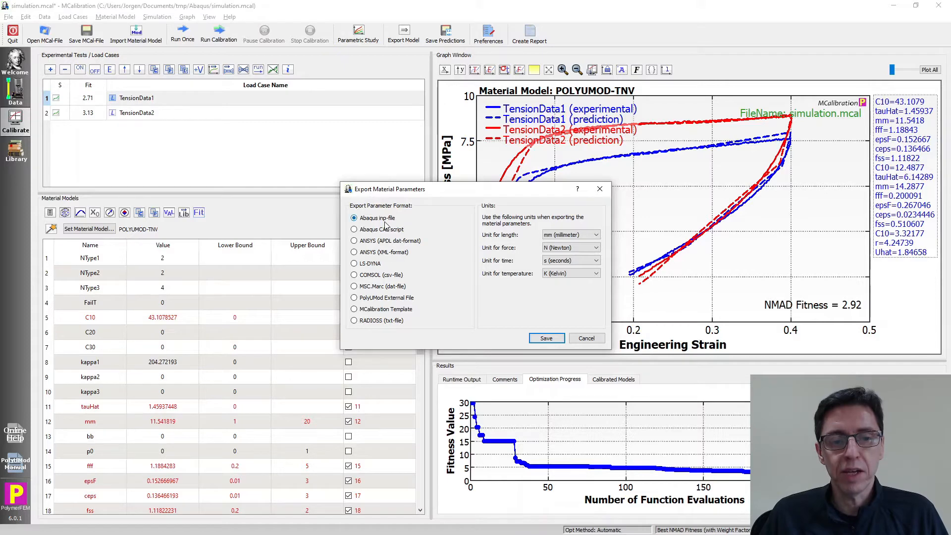
{"action": "mouse_move", "coordinate": [546, 338]}
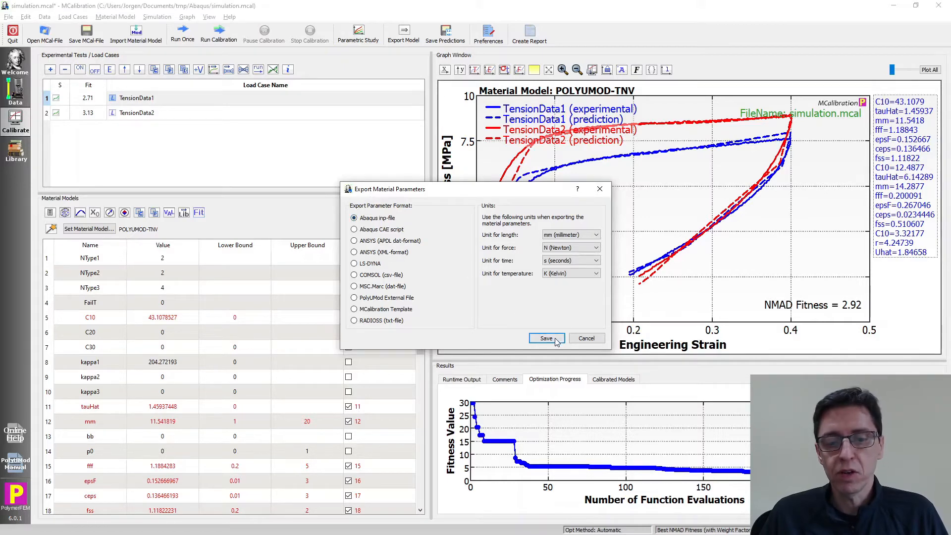
{"action": "left_click", "coordinate": [545, 339]}
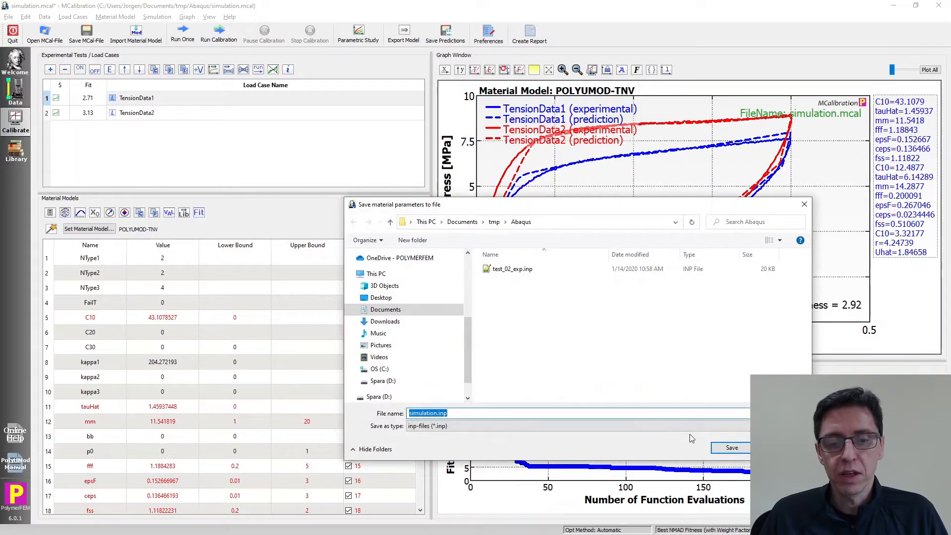
{"action": "left_click", "coordinate": [731, 448]}
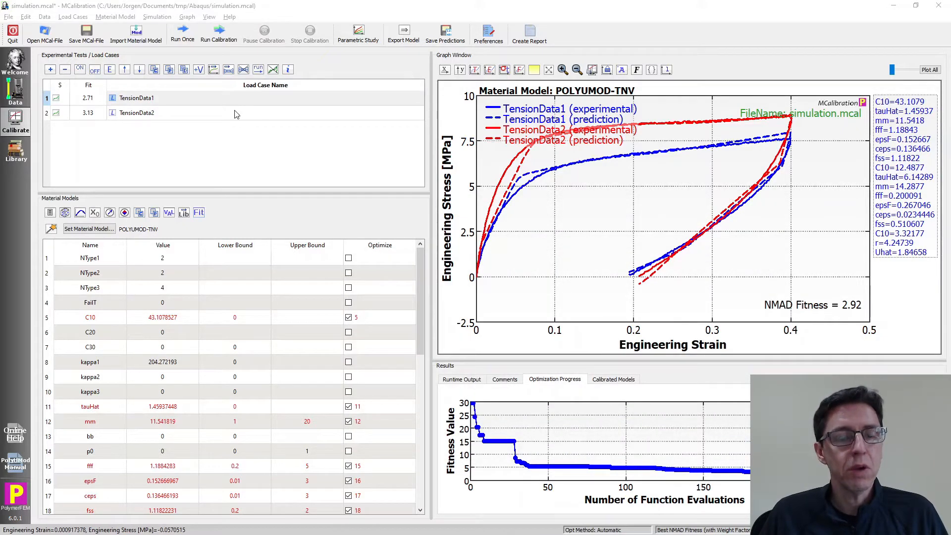
Step: Export the parameters in Abaqus CAE script format as simulation_material_script.py
{"action": "left_click", "coordinate": [402, 33]}
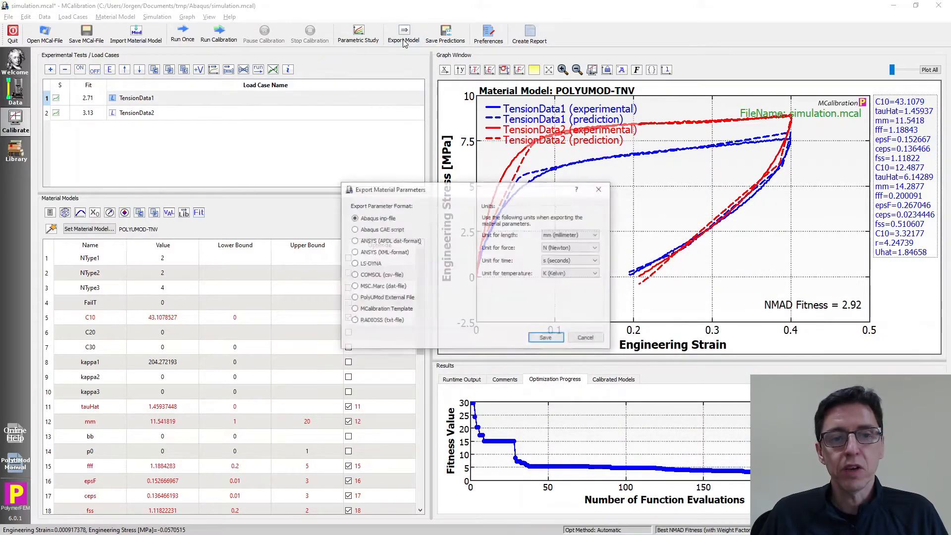
{"action": "left_click", "coordinate": [355, 229]}
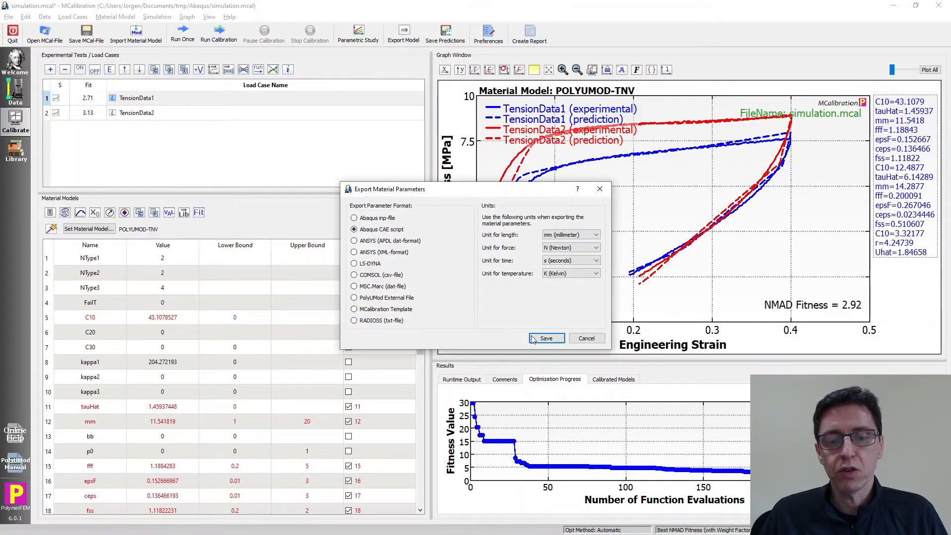
{"action": "left_click", "coordinate": [545, 337]}
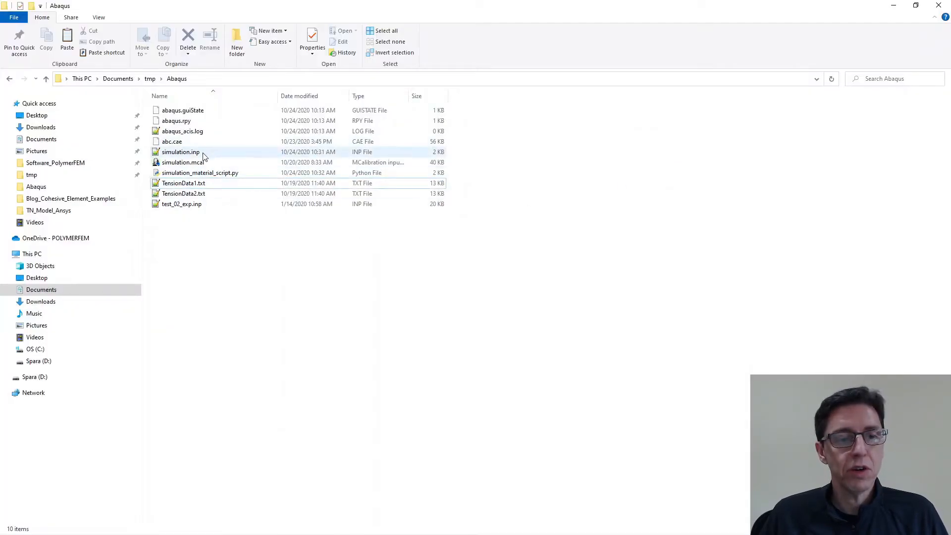
{"action": "double_click", "coordinate": [180, 151]}
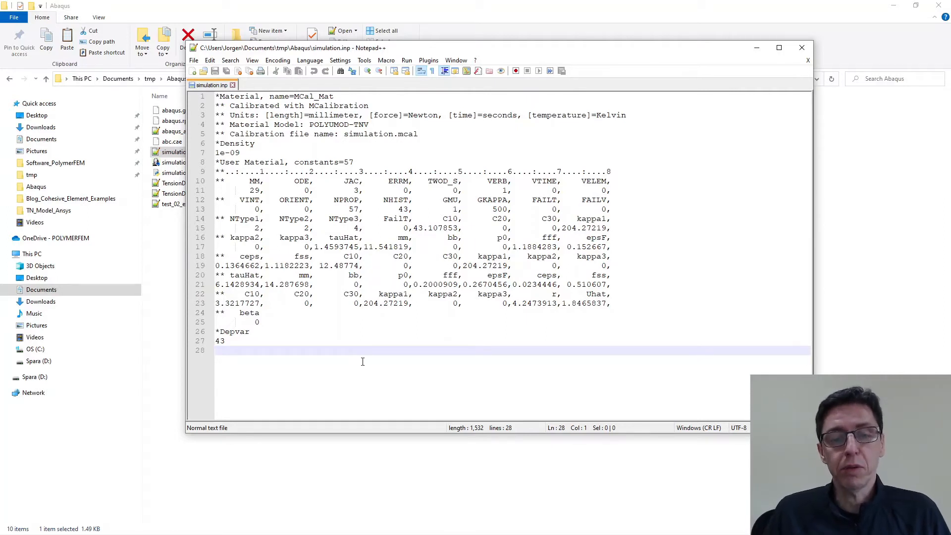
{"action": "key", "text": "ctrl+a"}
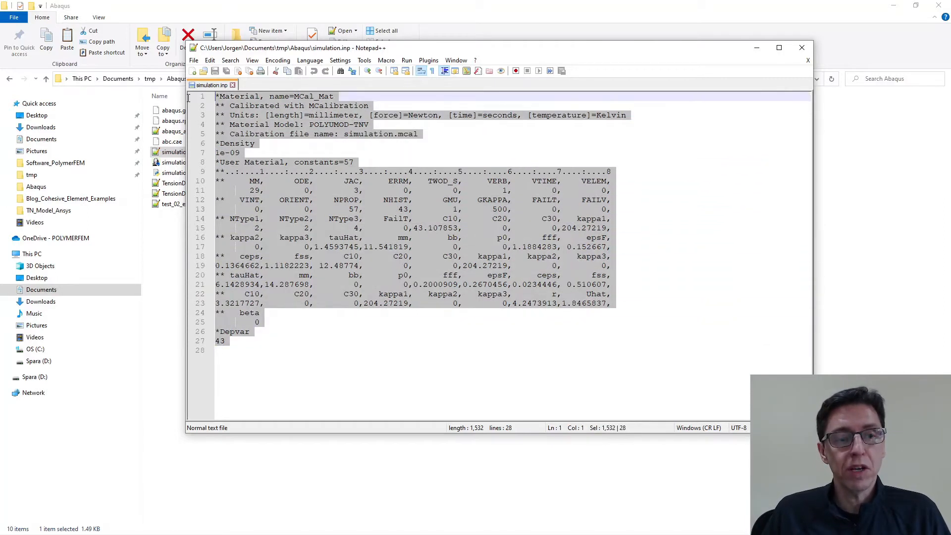
{"action": "left_click", "coordinate": [307, 335]}
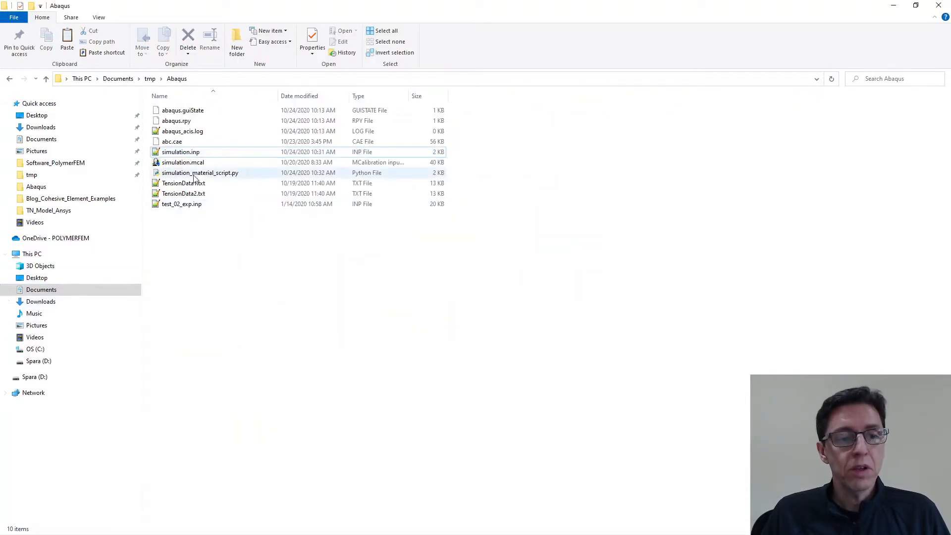
{"action": "right_click", "coordinate": [200, 173]}
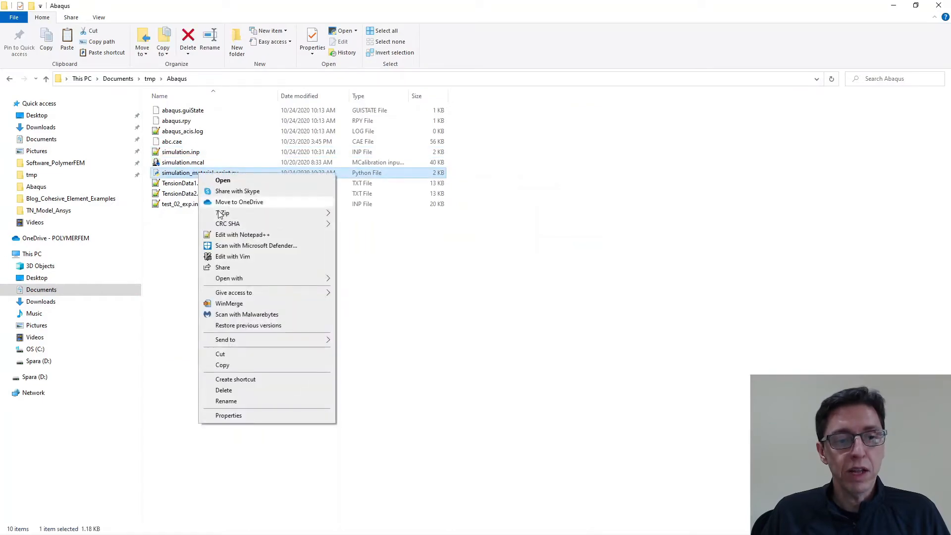
{"action": "left_click", "coordinate": [243, 235]}
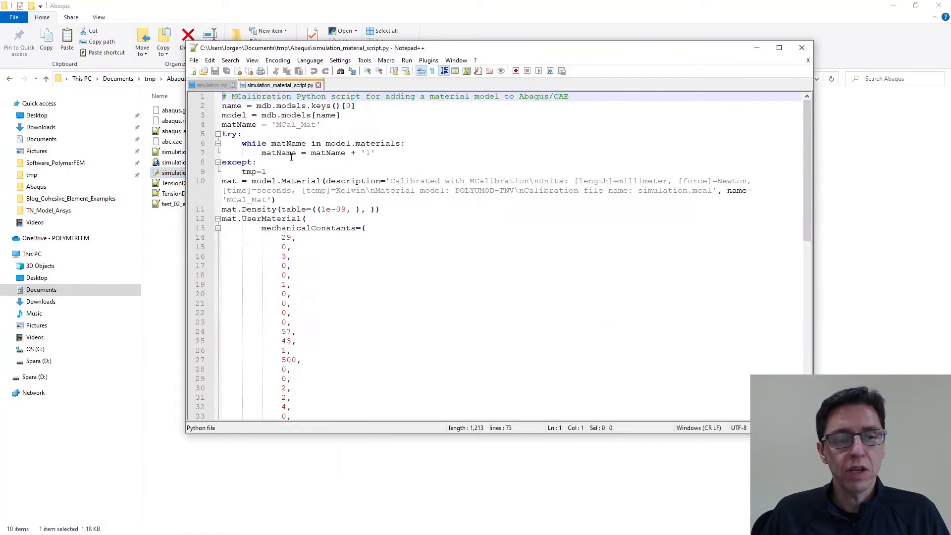
{"action": "scroll", "scroll_direction": "down", "scroll_amount": 3}
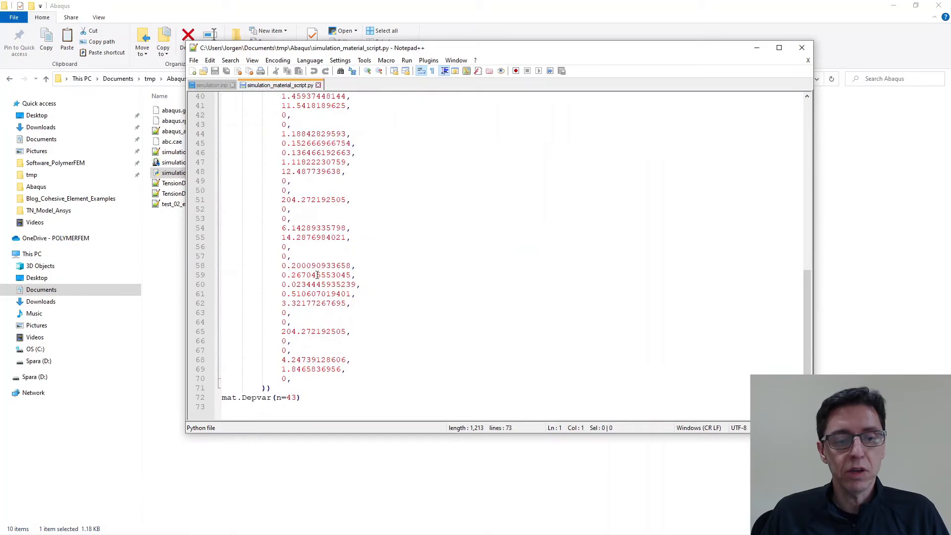
{"action": "scroll", "scroll_direction": "up", "scroll_amount": 3}
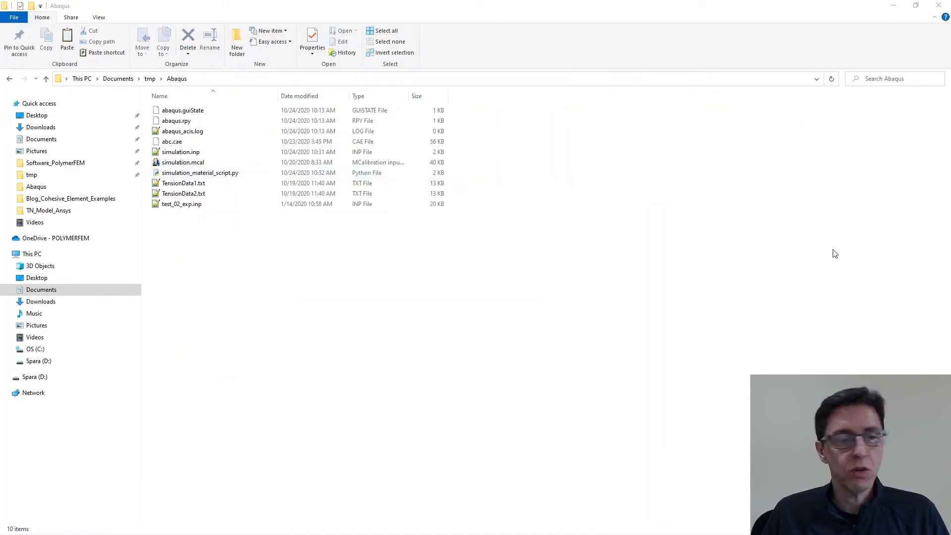
{"action": "mouse_move", "coordinate": [813, 256]}
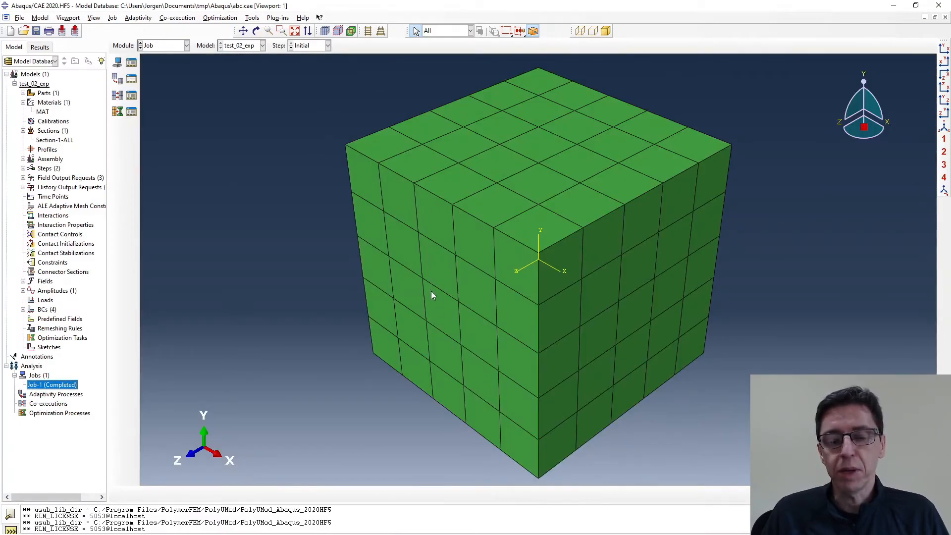
Step: Switch to abc.cae in Abaqus/CAE and select the MAT material
{"action": "left_click", "coordinate": [424, 237]}
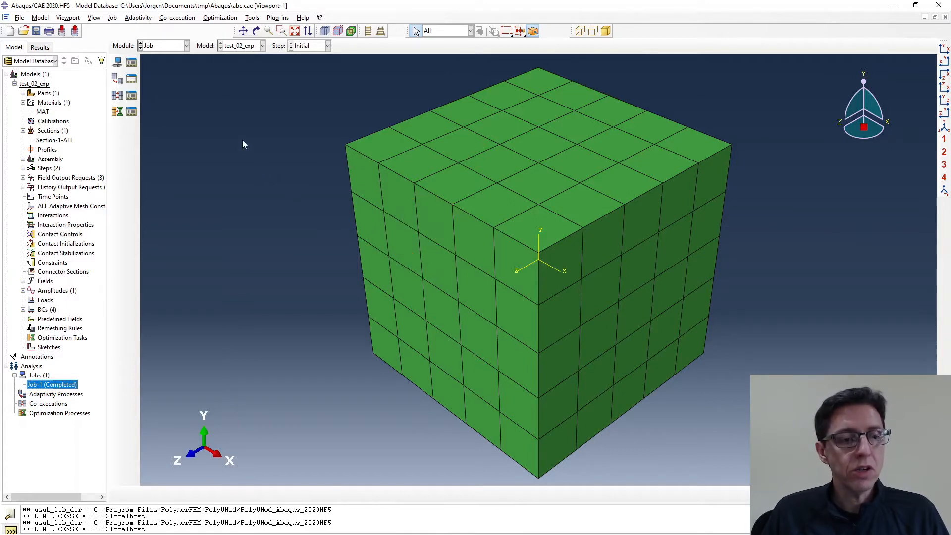
{"action": "left_click", "coordinate": [42, 111]}
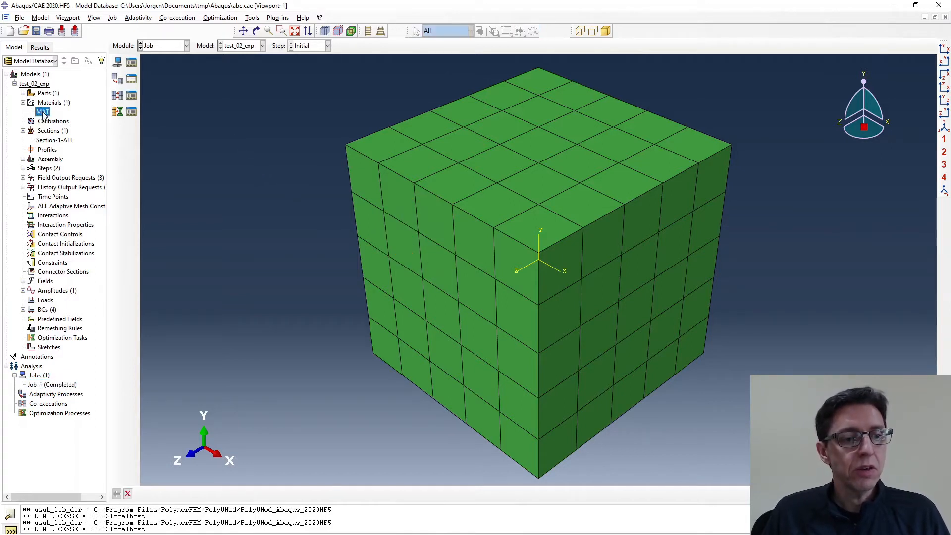
{"action": "mouse_move", "coordinate": [42, 112]}
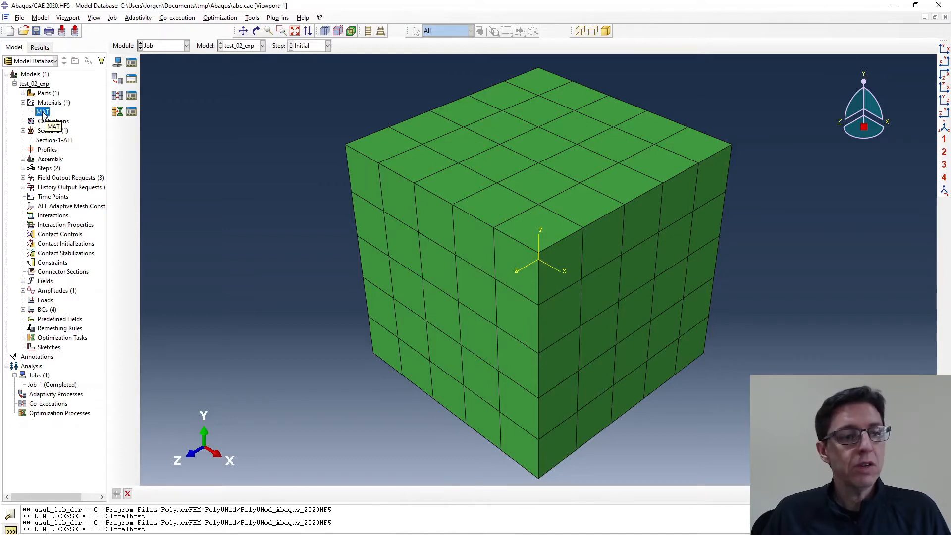
Step: Run simulation_material_script.py via File > Run Script and select MCal_Mat
{"action": "left_click", "coordinate": [20, 17]}
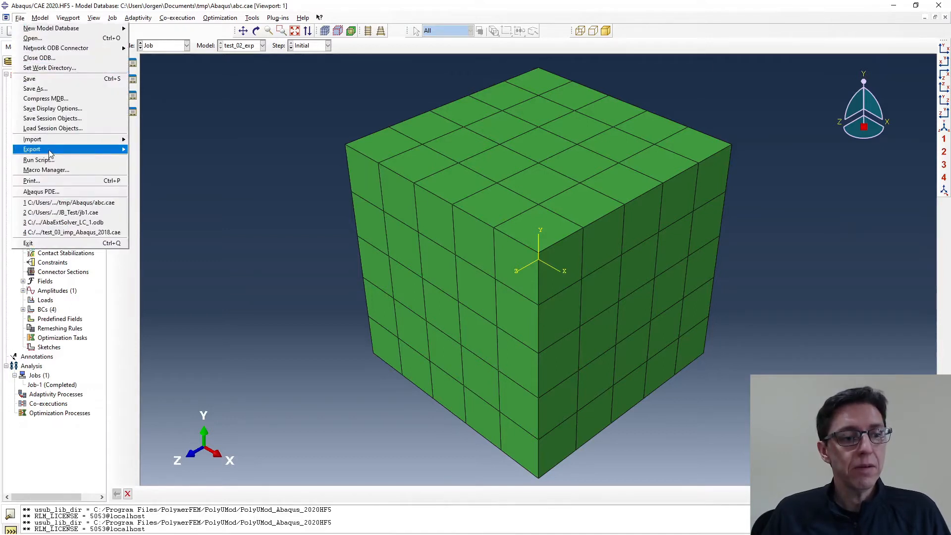
{"action": "mouse_move", "coordinate": [38, 160]}
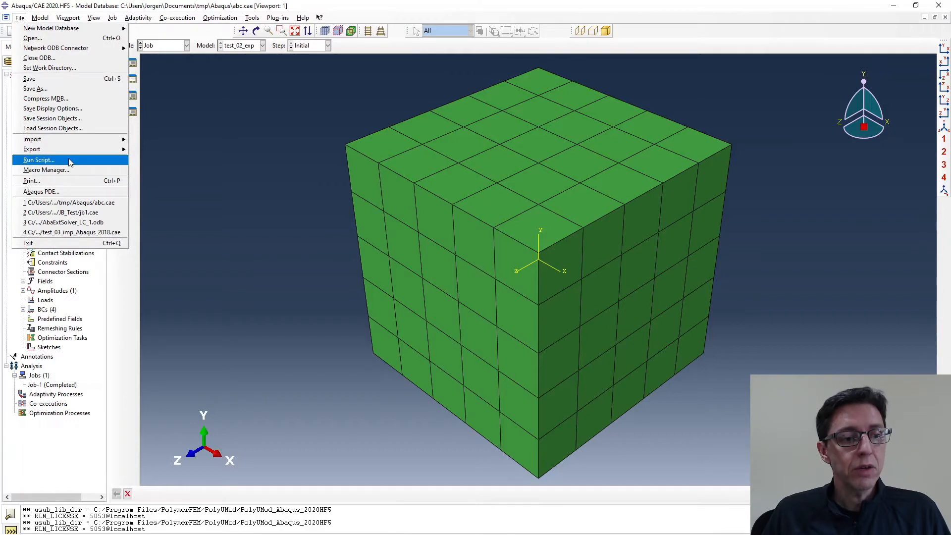
{"action": "left_click", "coordinate": [39, 159]}
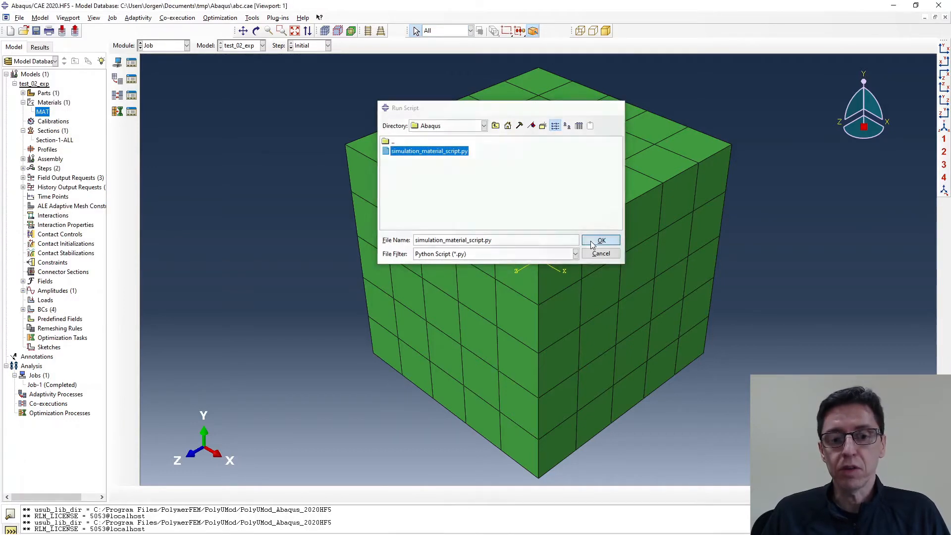
{"action": "left_click", "coordinate": [600, 240]}
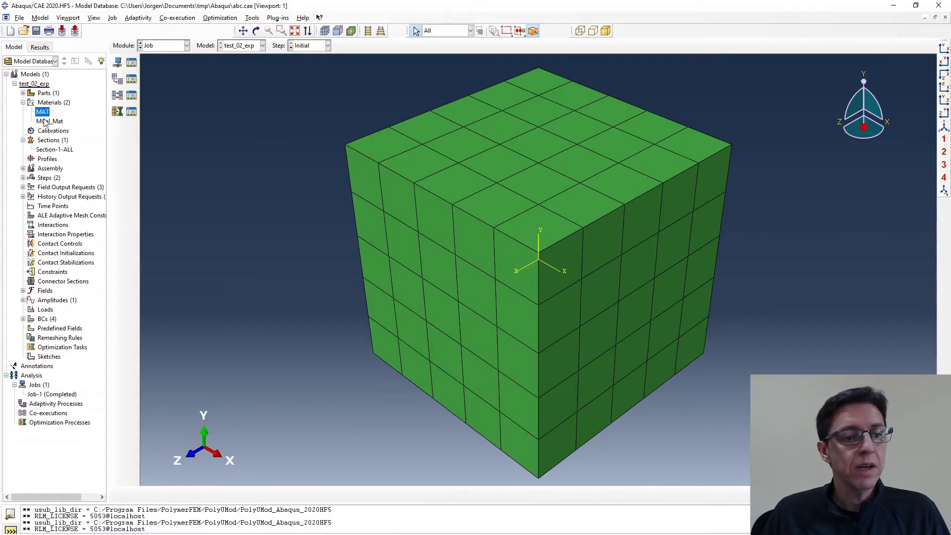
{"action": "left_click", "coordinate": [49, 120]}
{"action": "type", "text": "Cool"}
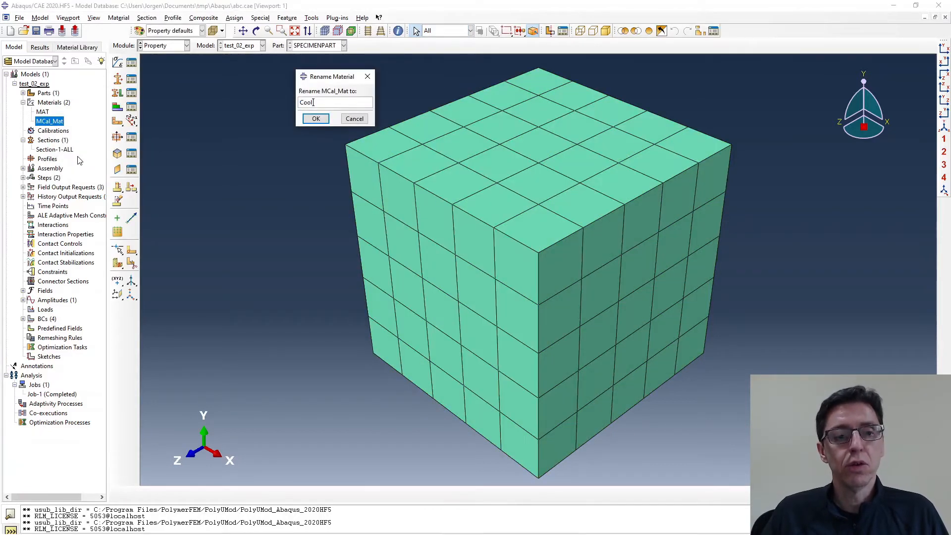
Step: Rename MCal_Mat to Cool_New_Mat and review its Depvar and User Material settings
{"action": "type", "text": "_New_M"}
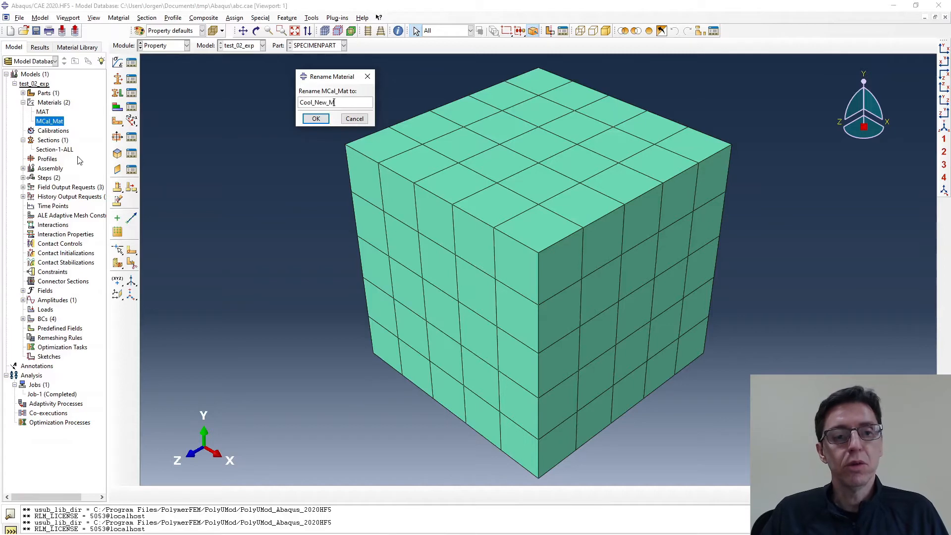
{"action": "left_click", "coordinate": [315, 118]}
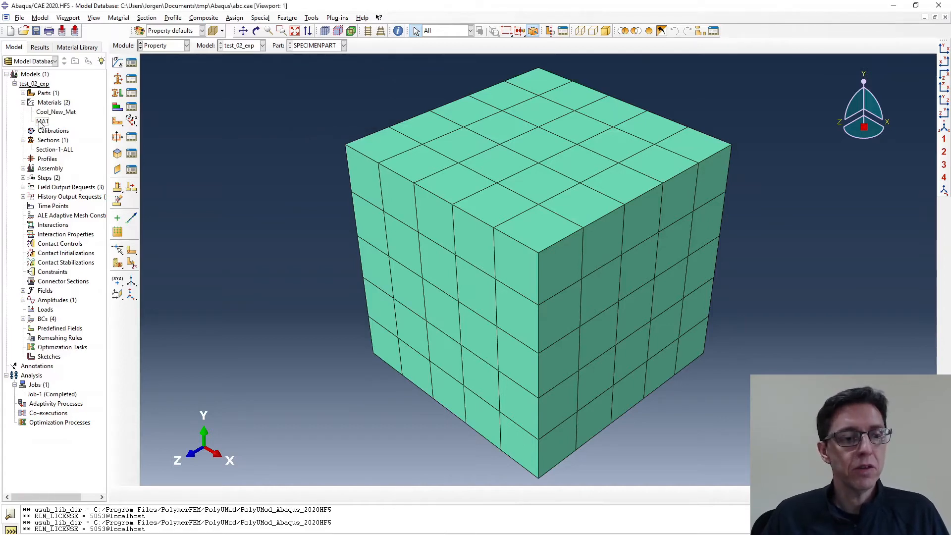
{"action": "double_click", "coordinate": [56, 112]}
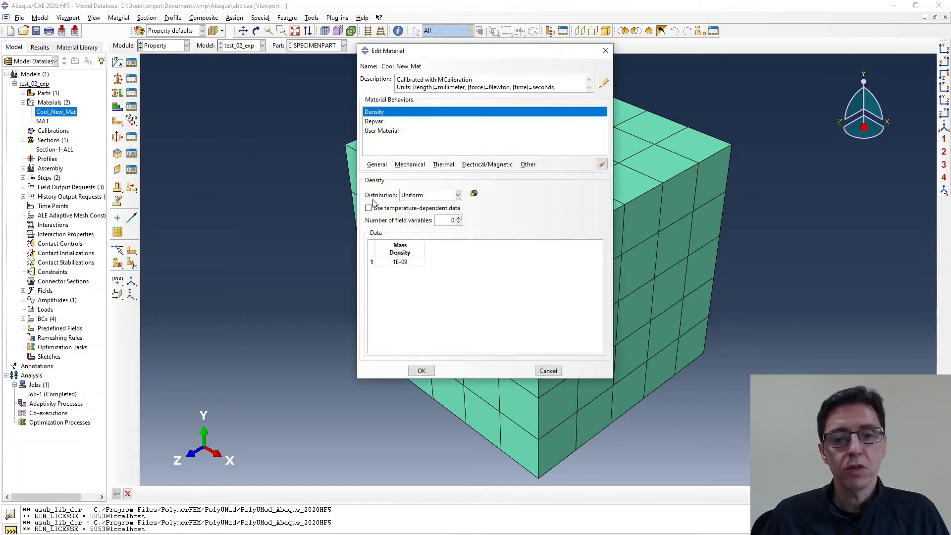
{"action": "left_click", "coordinate": [374, 121]}
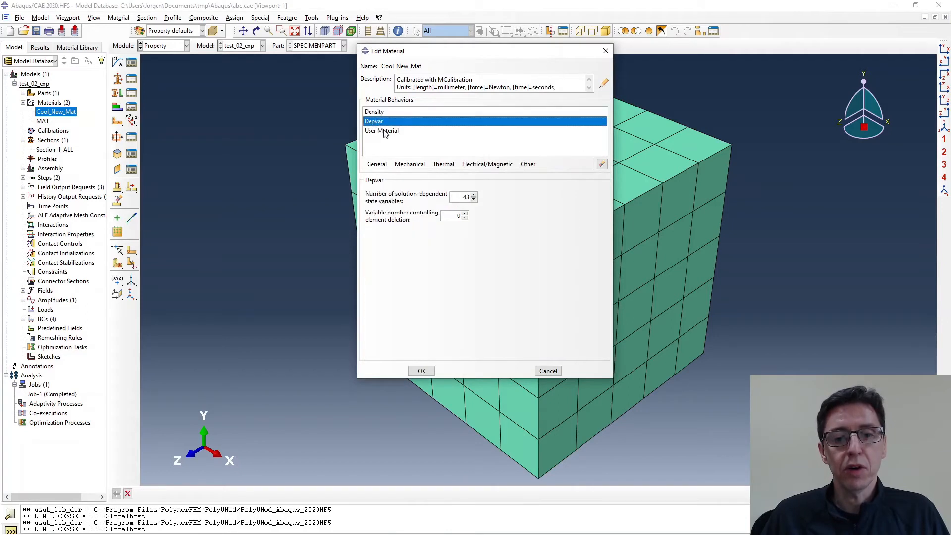
{"action": "left_click", "coordinate": [382, 131]}
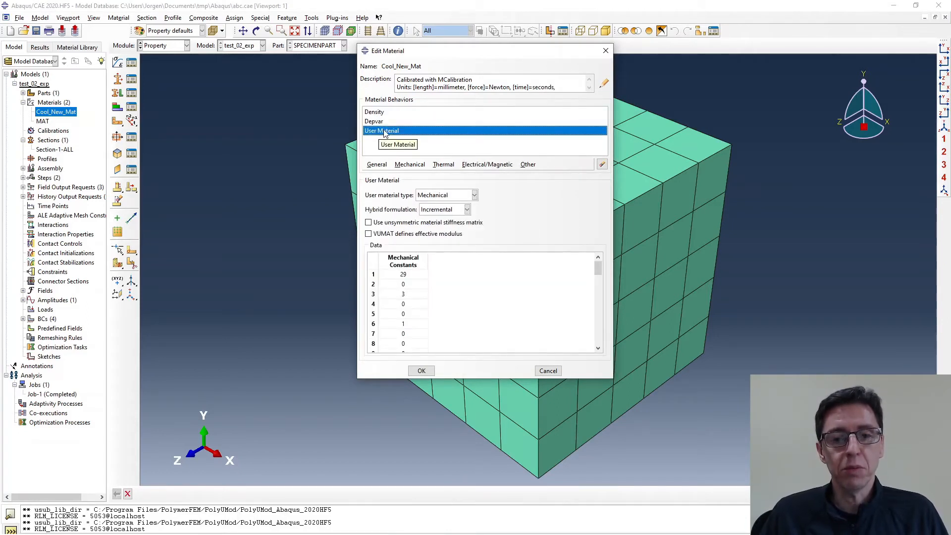
{"action": "left_click", "coordinate": [421, 370]}
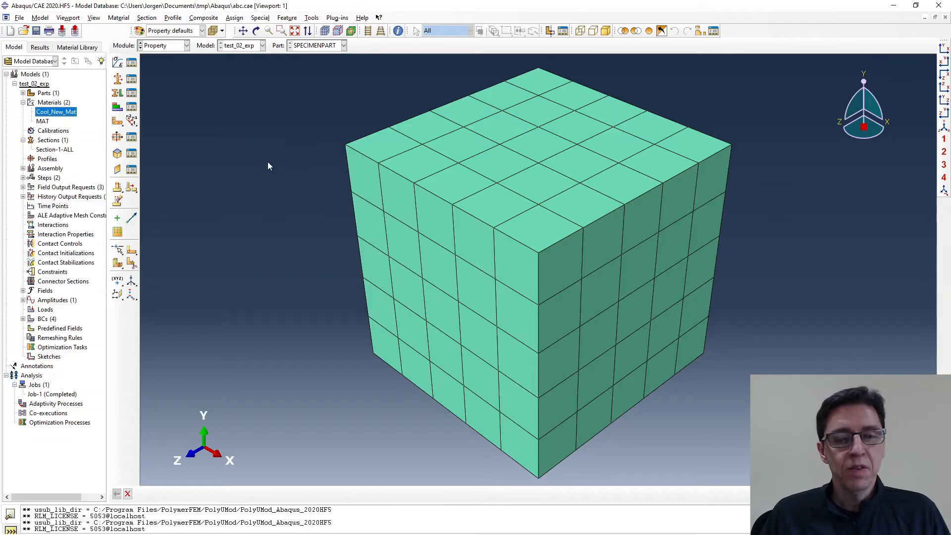
Step: Open Section-1-ALL's material setting, then save the abc.cae database
{"action": "left_click", "coordinate": [54, 150]}
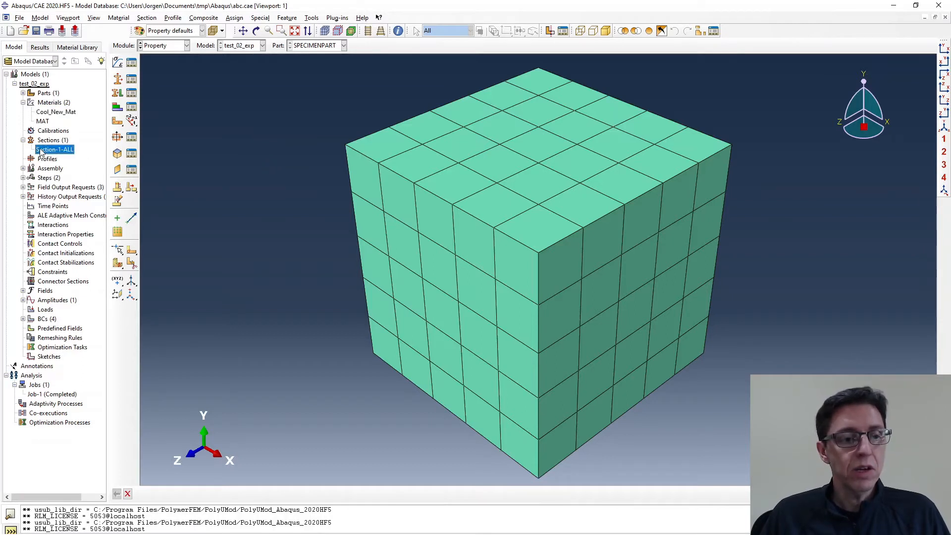
{"action": "double_click", "coordinate": [54, 149]}
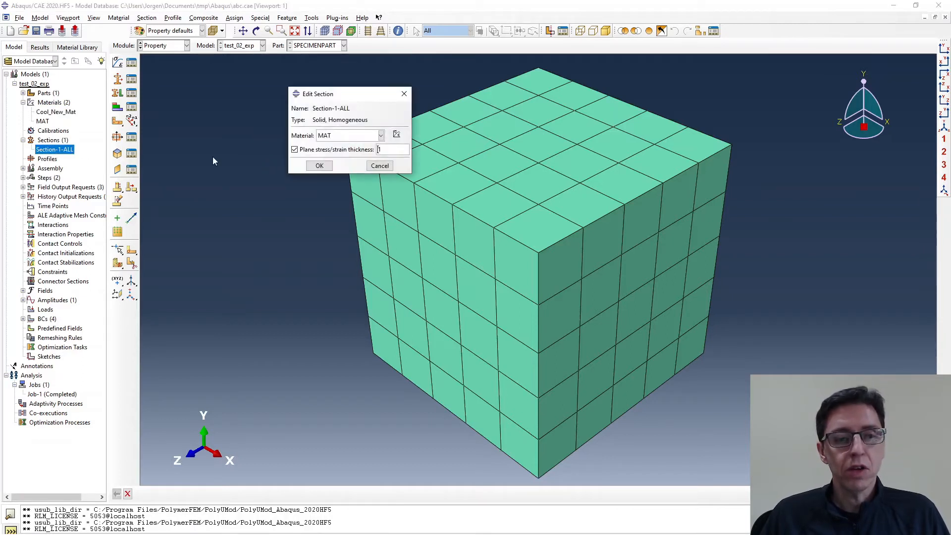
{"action": "left_click", "coordinate": [381, 134]}
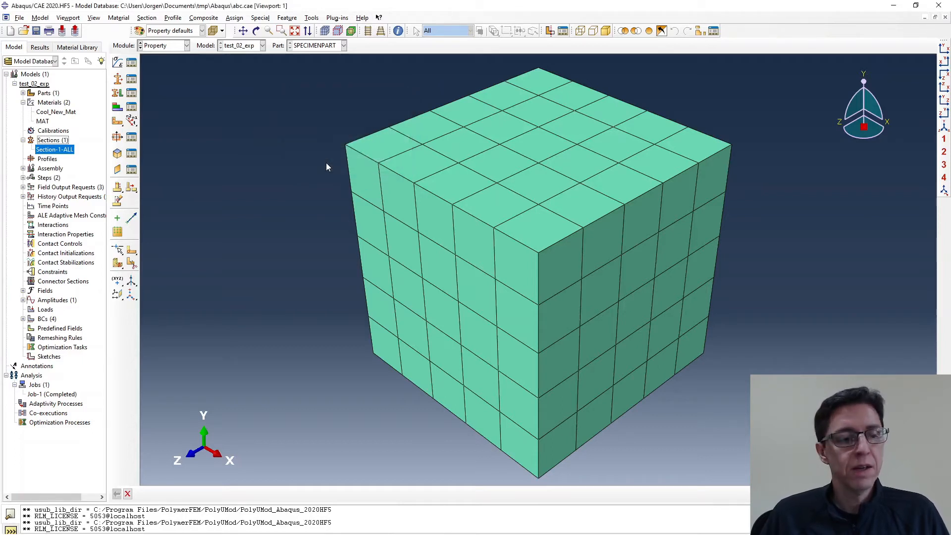
{"action": "mouse_move", "coordinate": [280, 239]}
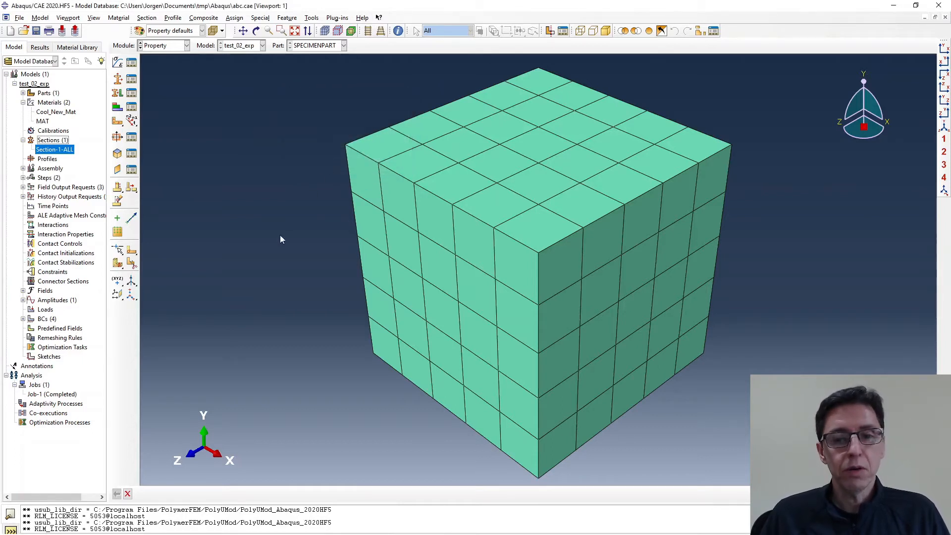
{"action": "mouse_move", "coordinate": [178, 162]}
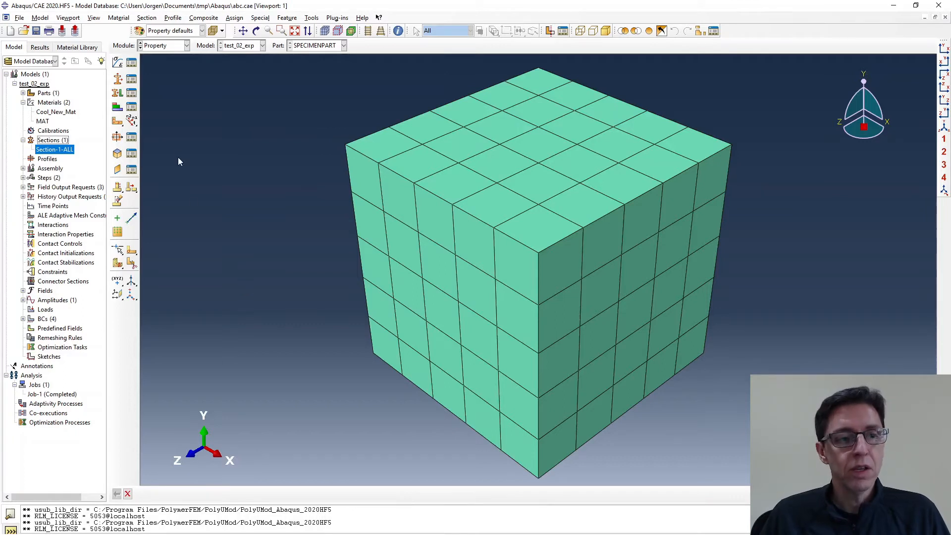
{"action": "left_click", "coordinate": [35, 31]}
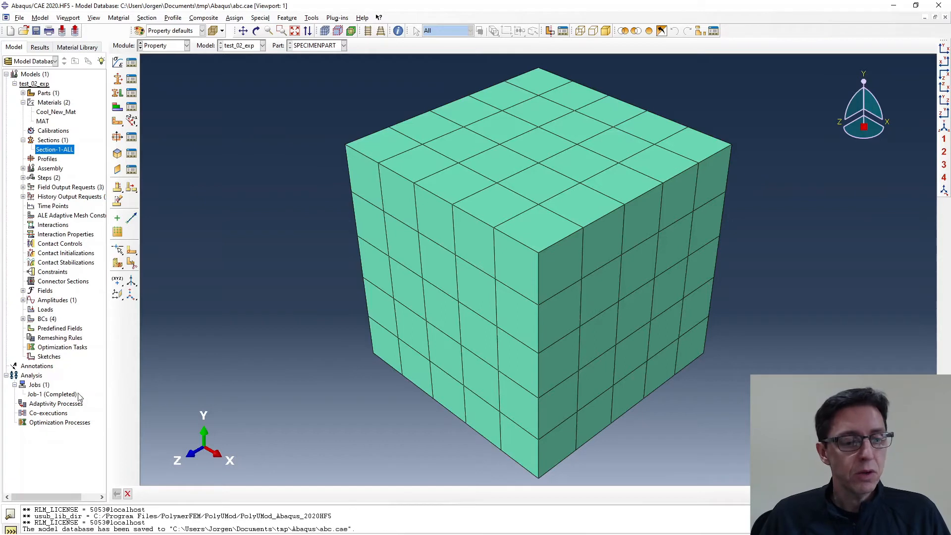
Step: Submit Job-1 from its context menu, then open its monitor
{"action": "right_click", "coordinate": [51, 395]}
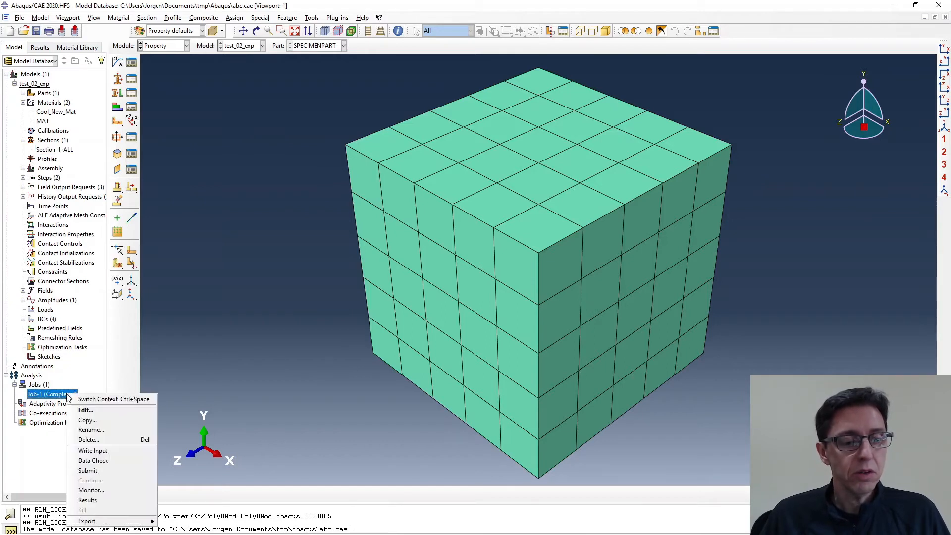
{"action": "mouse_move", "coordinate": [93, 450]}
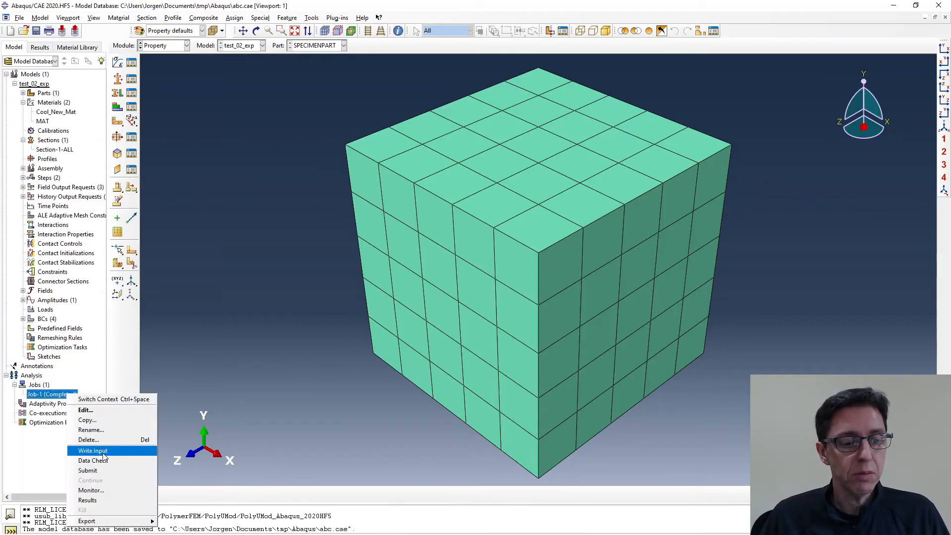
{"action": "left_click", "coordinate": [92, 450]}
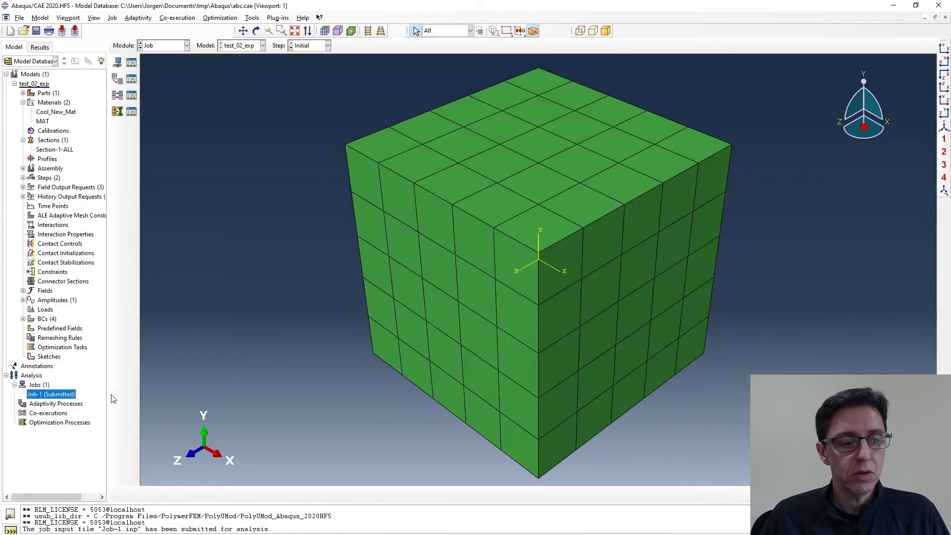
{"action": "mouse_move", "coordinate": [66, 394]}
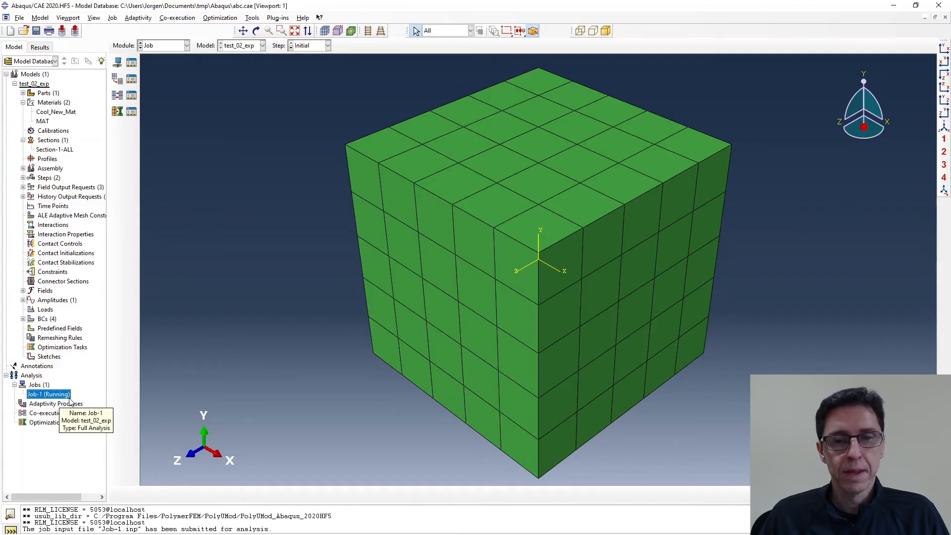
{"action": "right_click", "coordinate": [48, 393]}
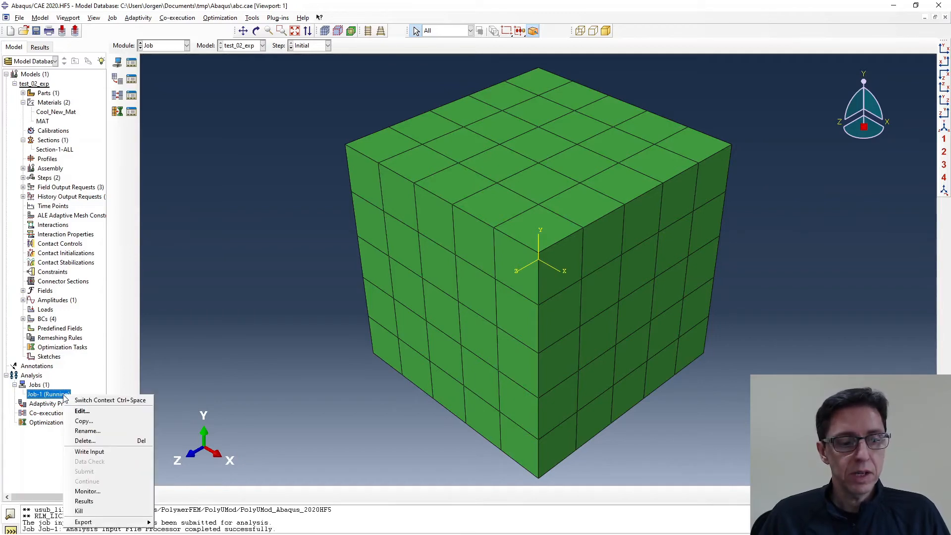
{"action": "left_click", "coordinate": [86, 491]}
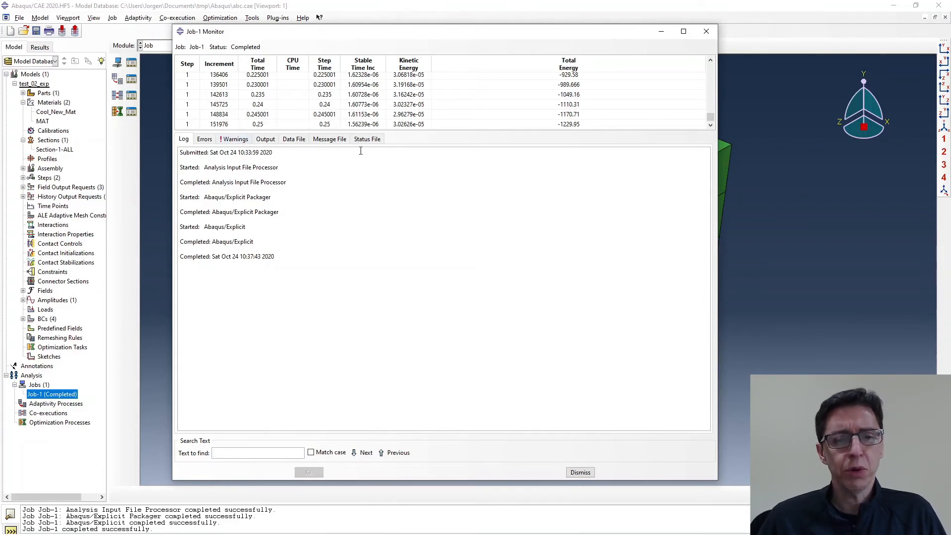
Step: Scroll Job-1's status file to the PolyUMod licence note, then dismiss the monitor
{"action": "left_click", "coordinate": [367, 138]}
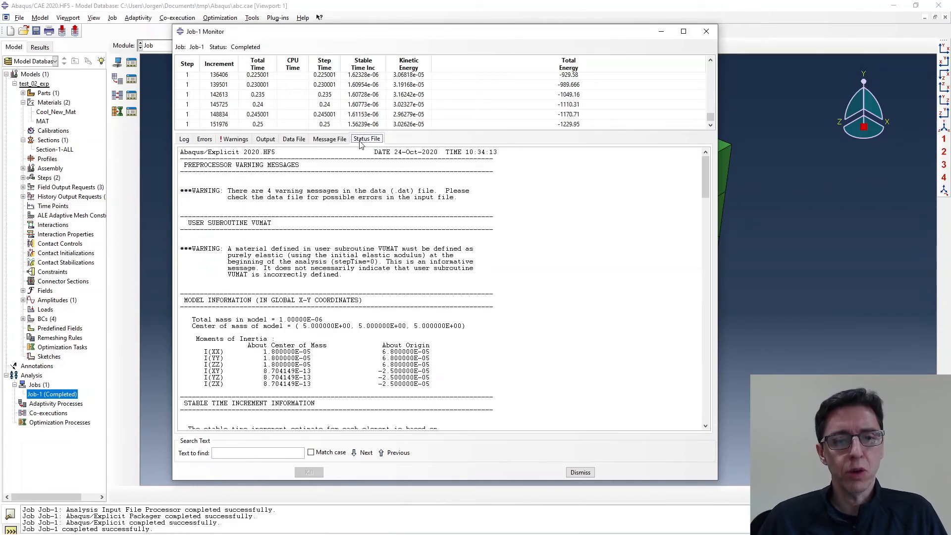
{"action": "mouse_move", "coordinate": [365, 175]}
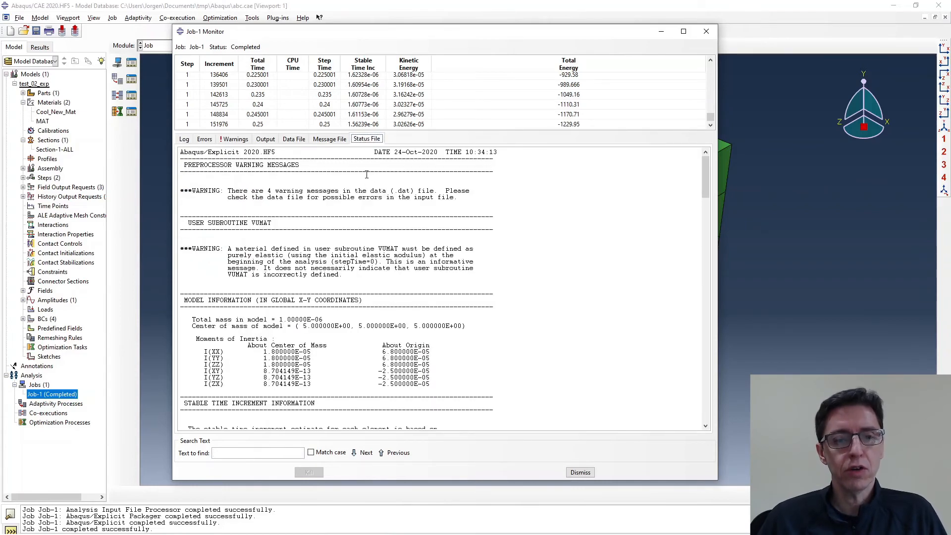
{"action": "scroll", "scroll_direction": "down", "scroll_amount": 3}
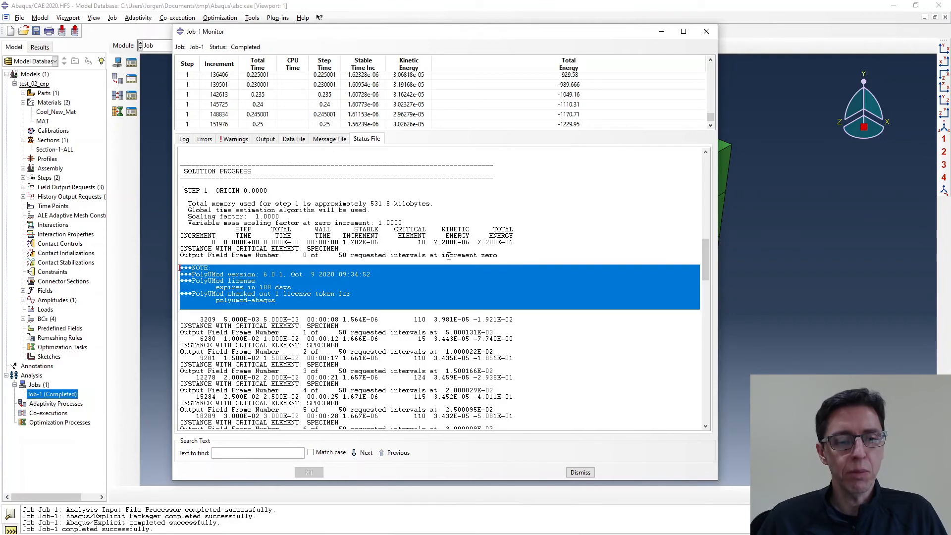
{"action": "mouse_move", "coordinate": [314, 319]}
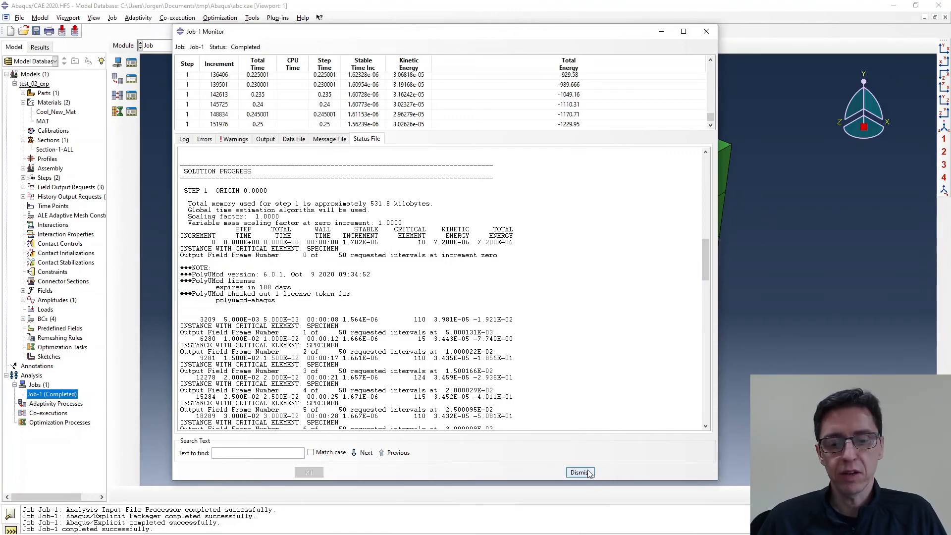
{"action": "left_click", "coordinate": [578, 472]}
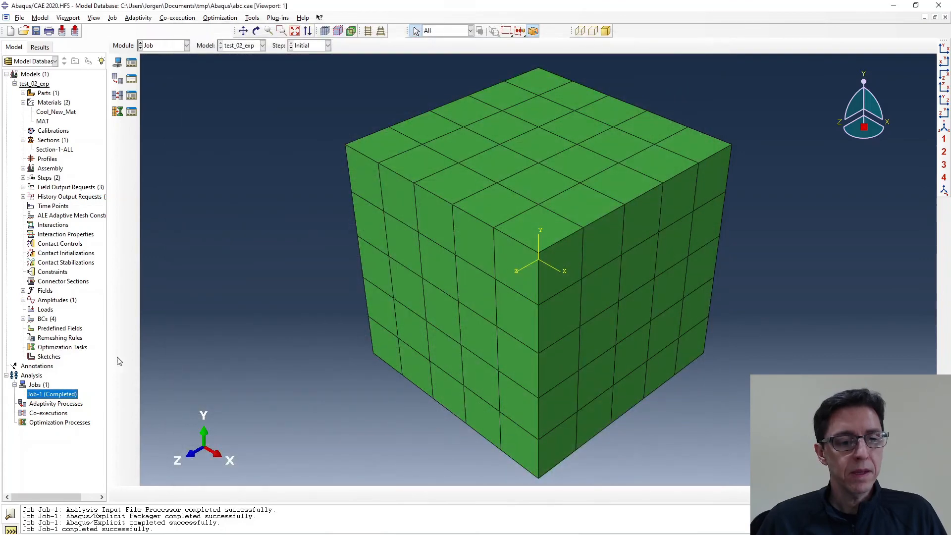
Step: Open Job-1.odb results and plot the S, Mises contour on the deformed cube
{"action": "right_click", "coordinate": [52, 394]}
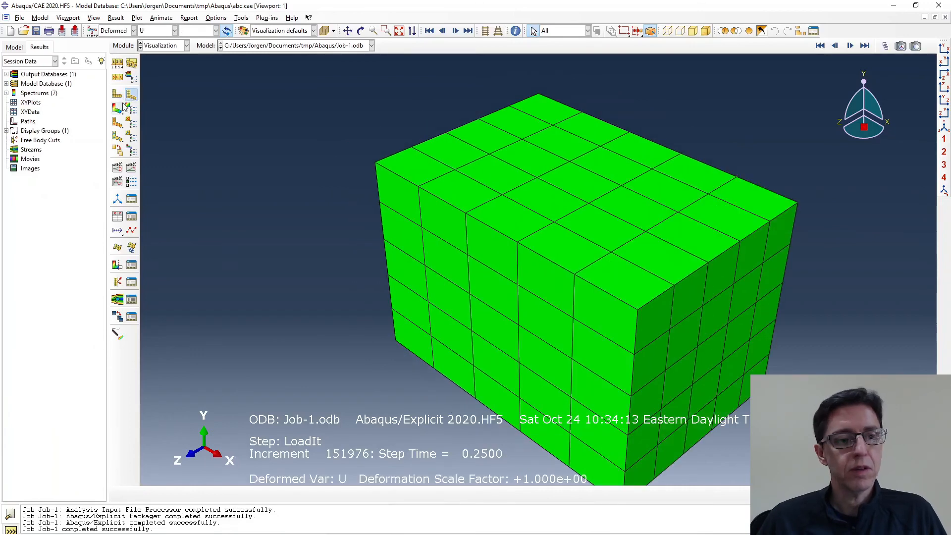
{"action": "left_click", "coordinate": [117, 108]}
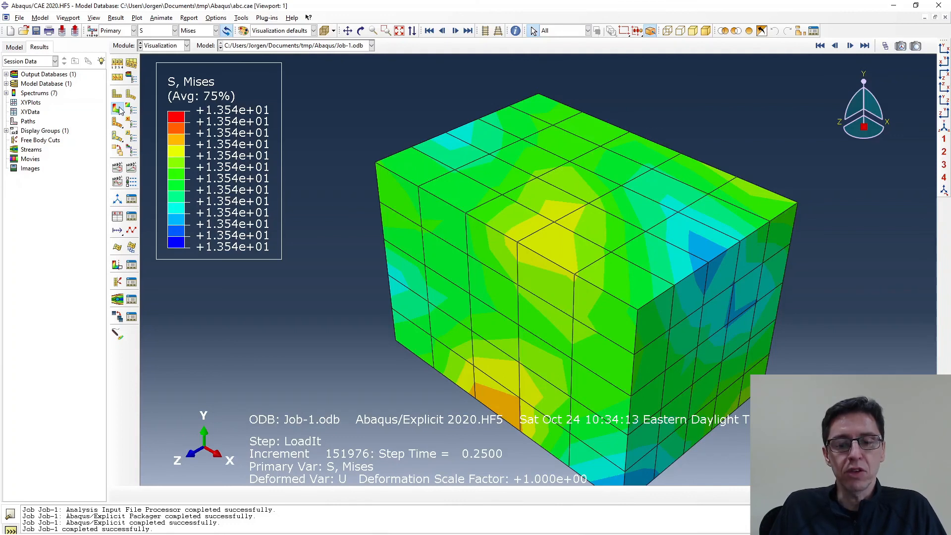
{"action": "mouse_move", "coordinate": [479, 187]}
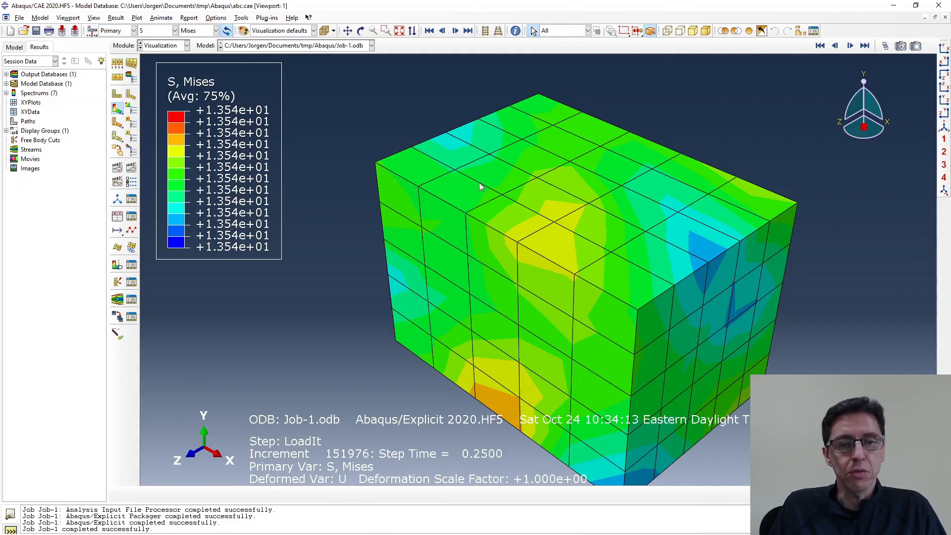